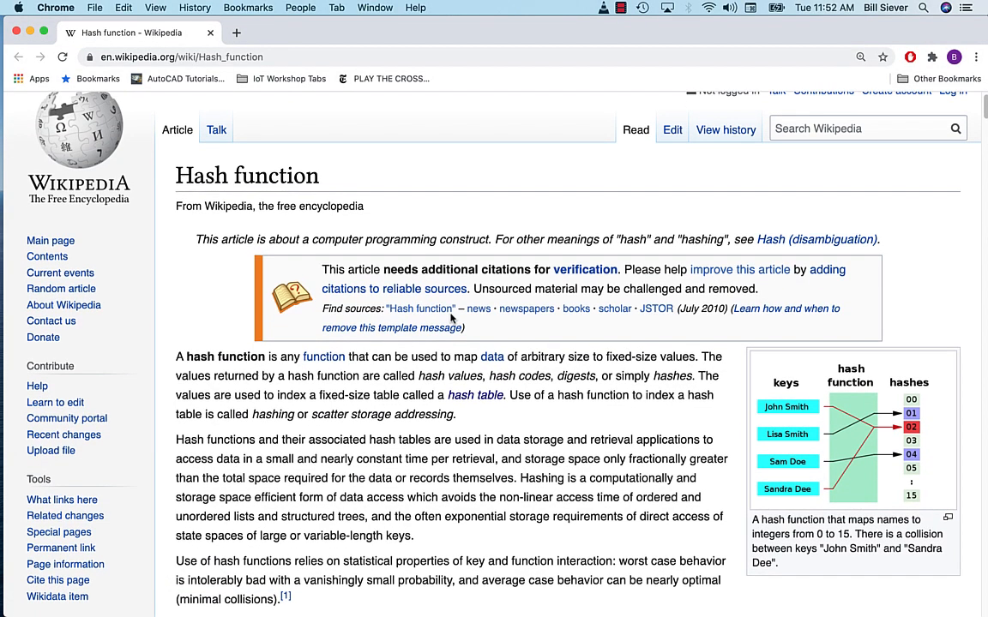
- Highlight the phrase about fixed-size values and keep reading down the page
{"action": "scroll", "scroll_direction": "down", "scroll_amount": 3}
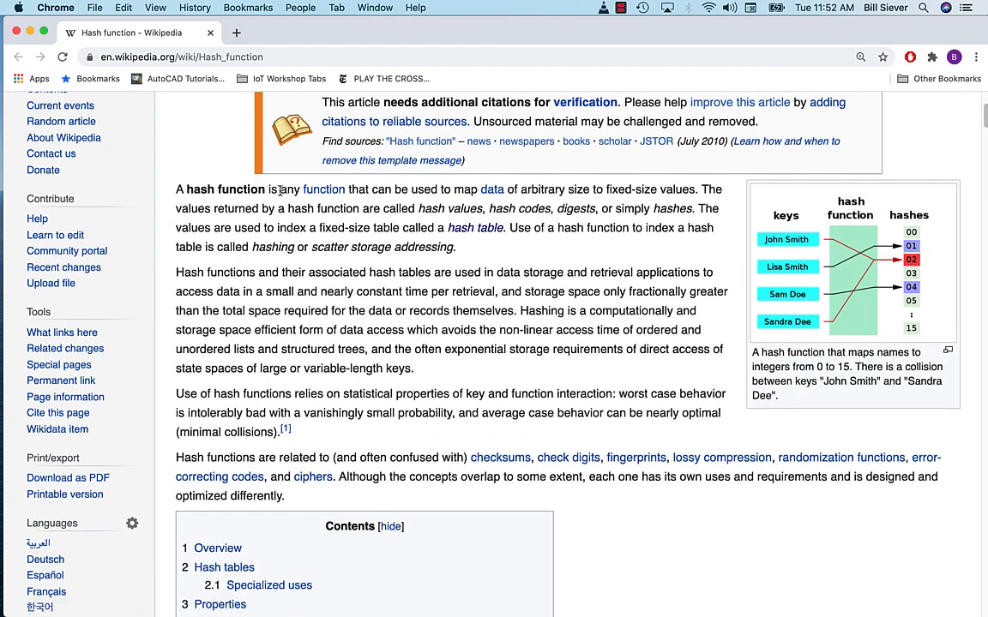
{"action": "left_click_drag", "start_coordinate": [279, 189], "coordinate": [476, 190]}
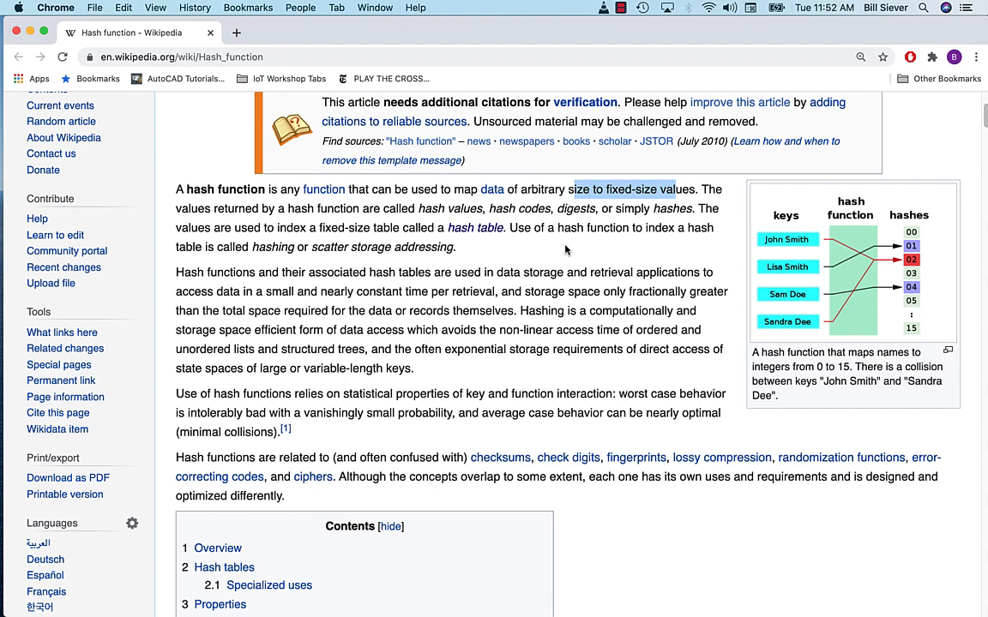
{"action": "scroll", "scroll_direction": "down", "scroll_amount": 3}
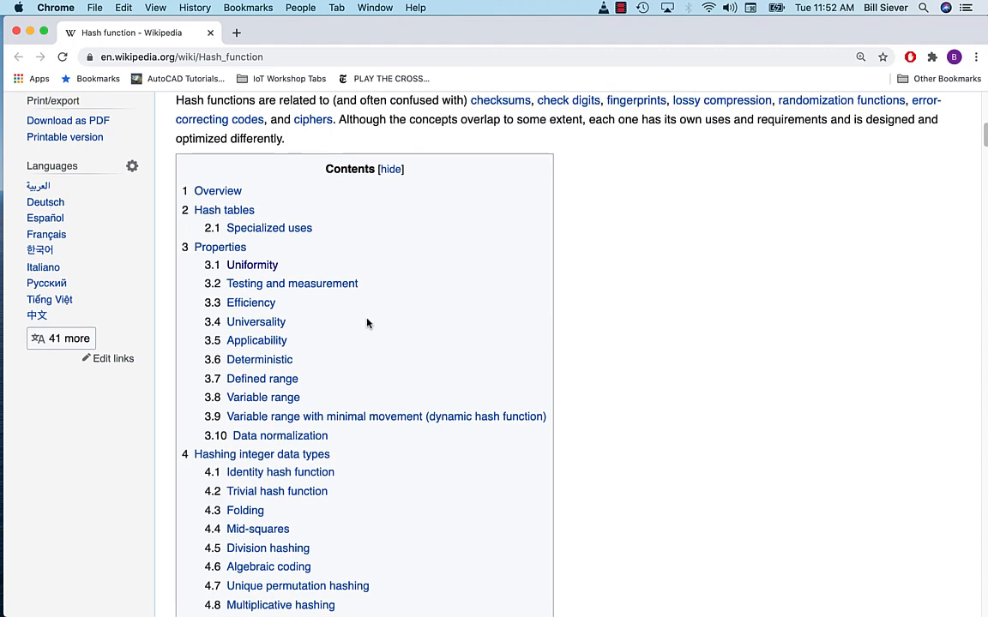
{"action": "scroll", "scroll_direction": "down", "scroll_amount": 3}
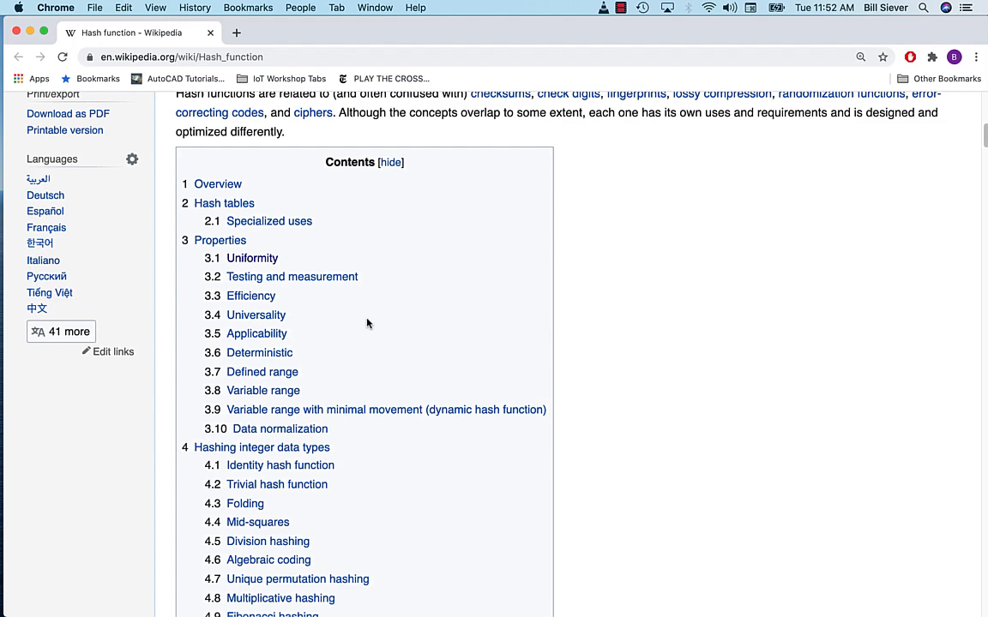
{"action": "scroll", "scroll_direction": "down", "scroll_amount": 3}
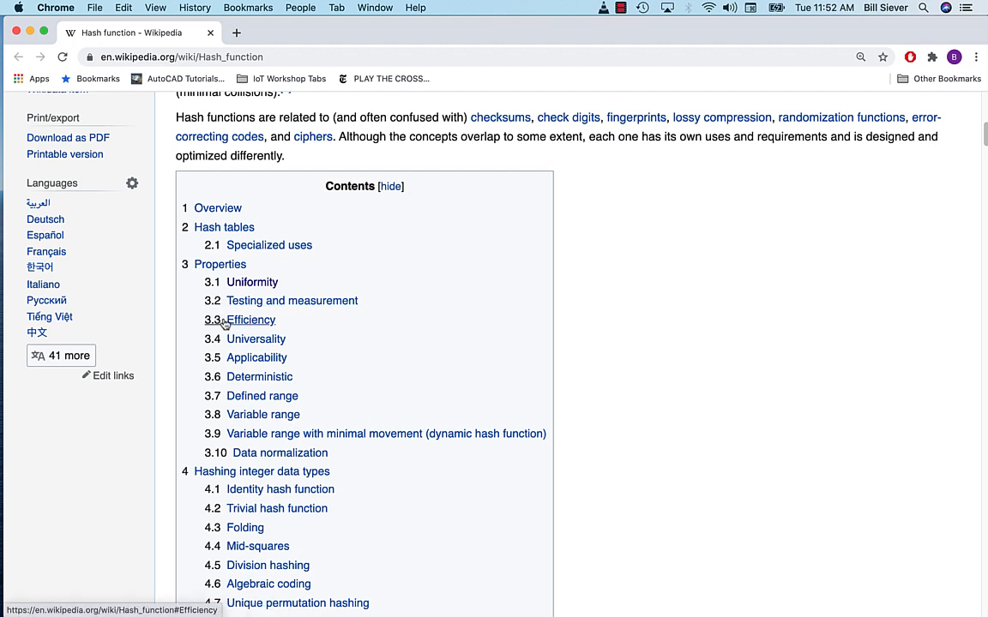
{"action": "mouse_move", "coordinate": [272, 320]}
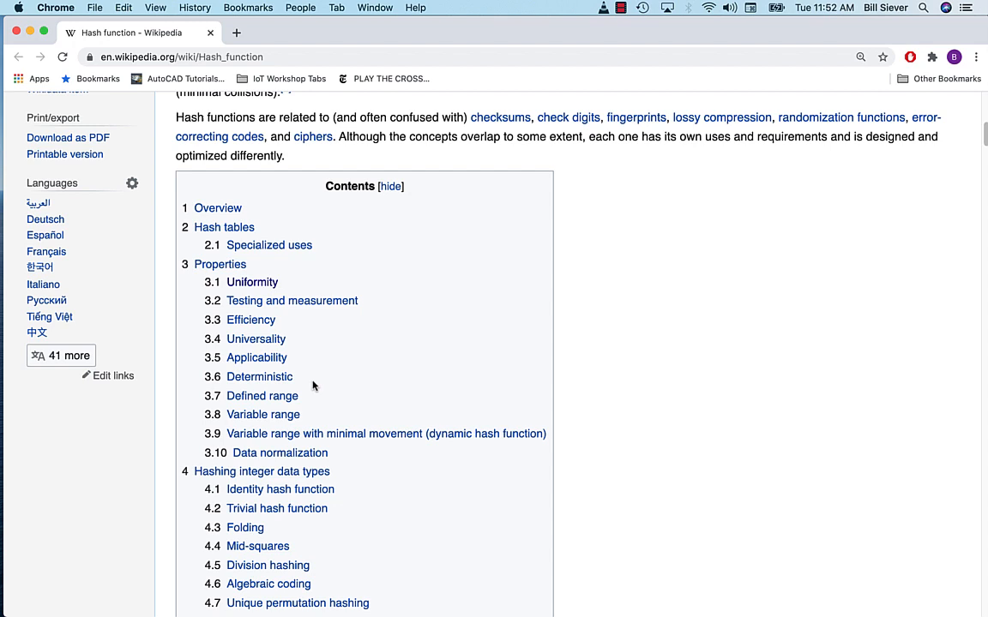
{"action": "mouse_move", "coordinate": [302, 383]}
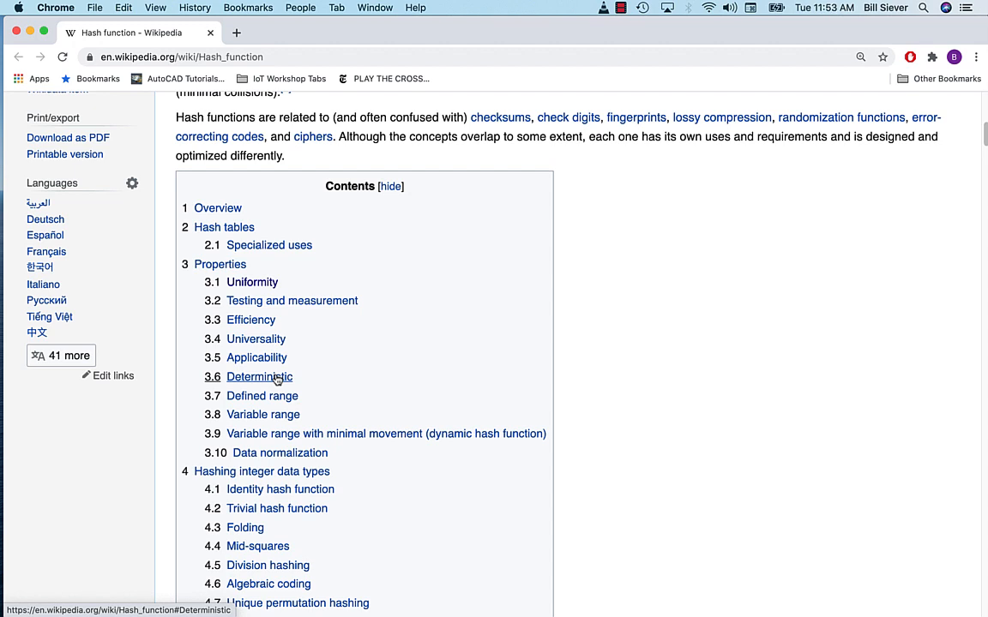
{"action": "mouse_move", "coordinate": [385, 320]}
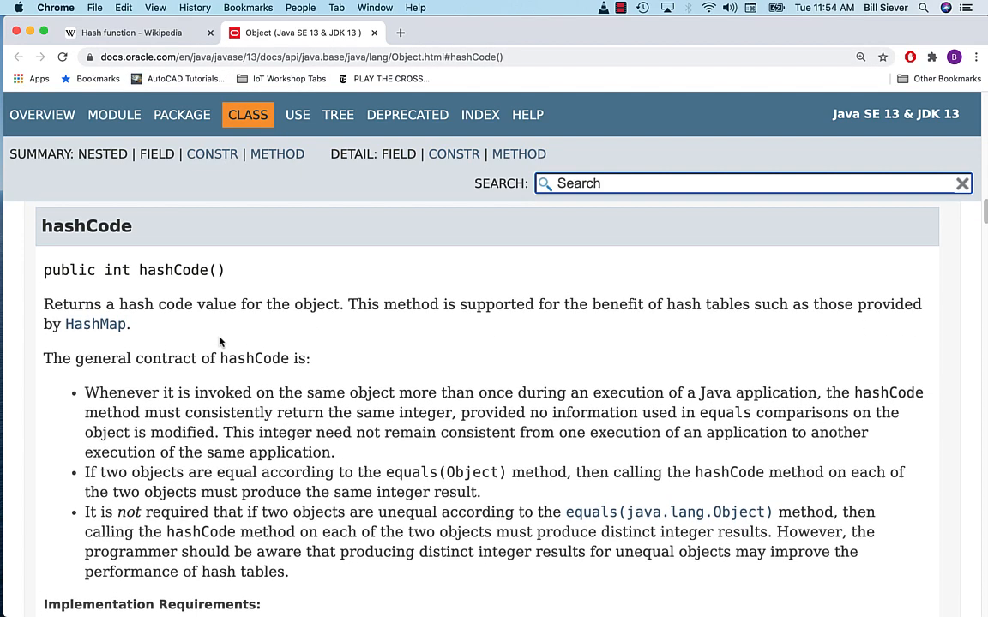
- Highlight 'consistently return the same integer' in the hashCode contract's first bullet
{"action": "scroll", "scroll_direction": "down", "scroll_amount": 3}
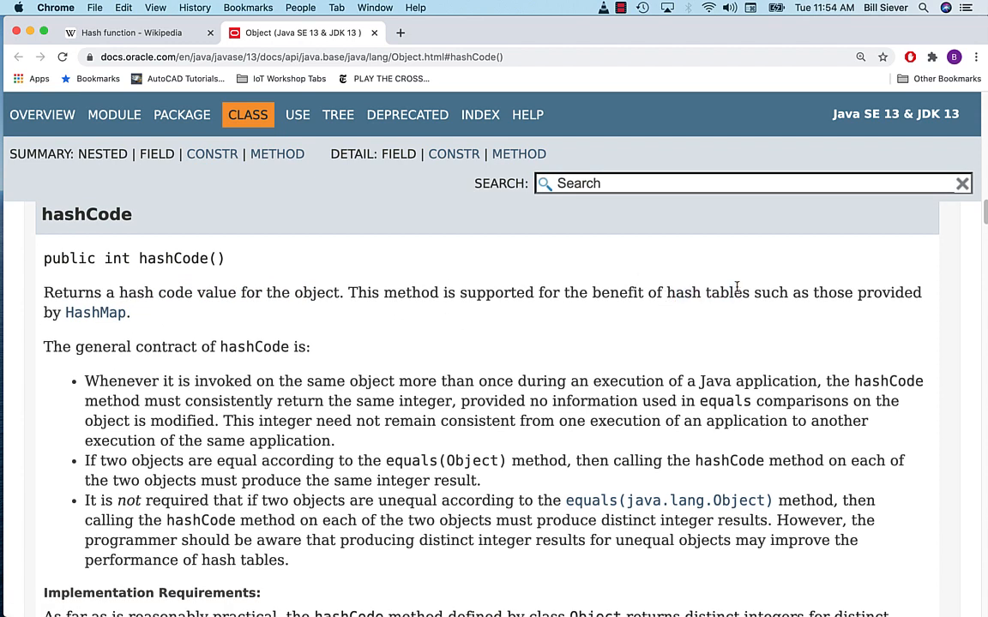
{"action": "scroll", "scroll_direction": "down", "scroll_amount": 3}
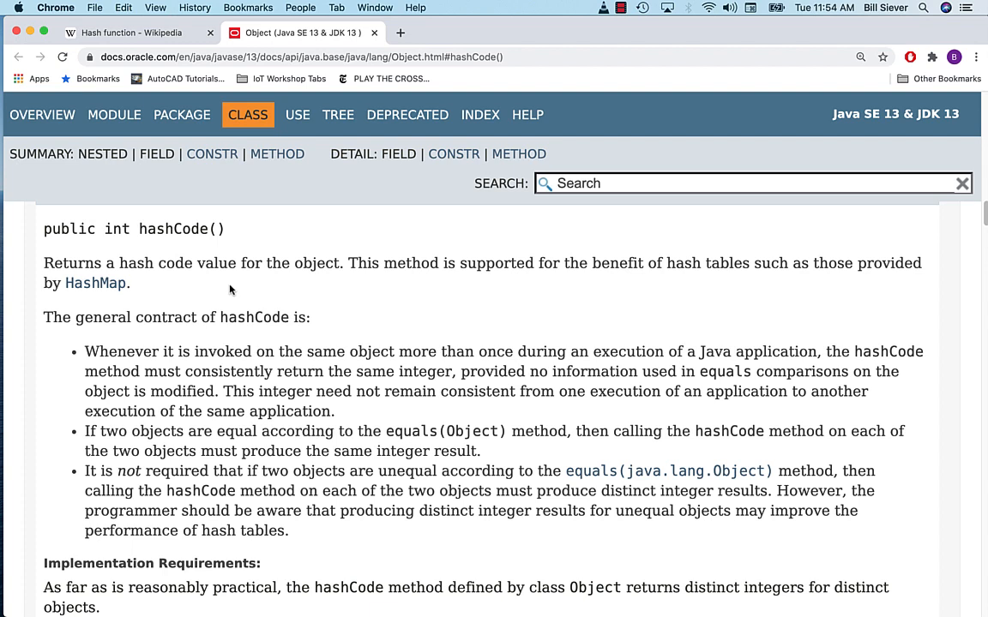
{"action": "scroll", "scroll_direction": "down", "scroll_amount": 3}
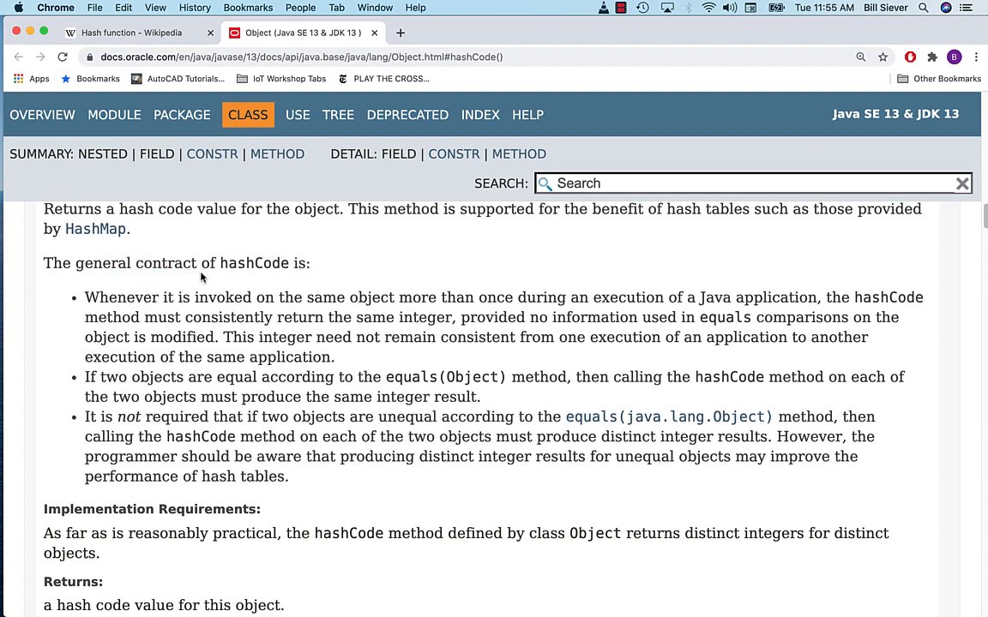
{"action": "left_click_drag", "start_coordinate": [75, 264], "coordinate": [196, 263]}
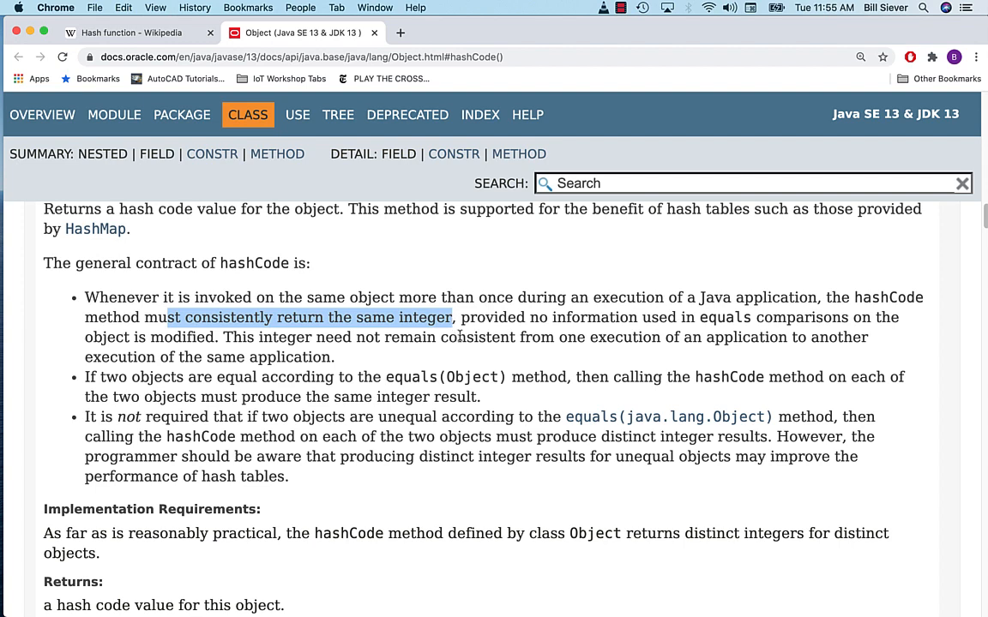
{"action": "scroll", "scroll_direction": "down", "scroll_amount": 3}
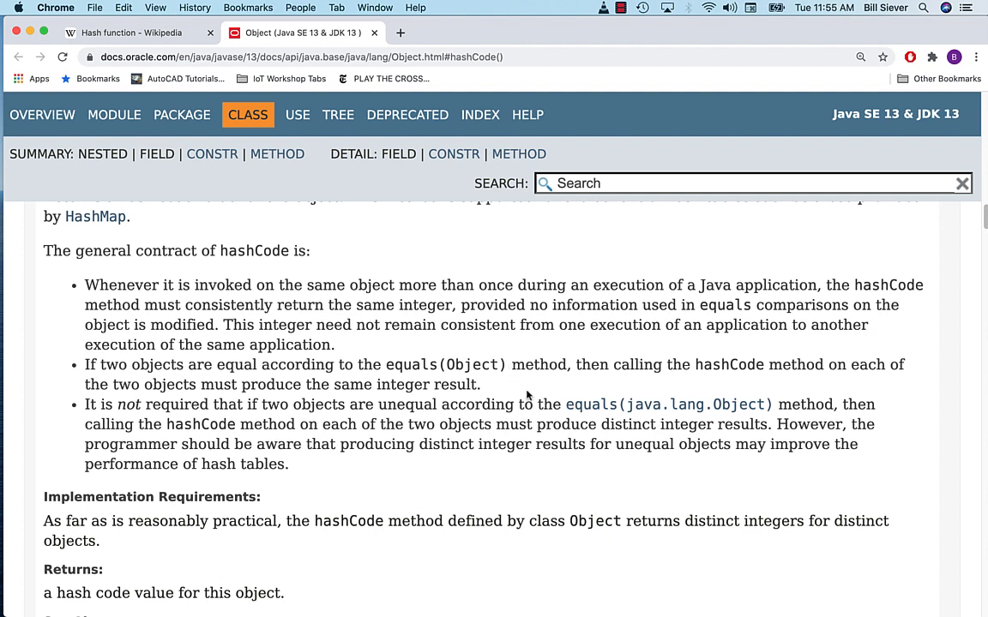
{"action": "mouse_move", "coordinate": [448, 357]}
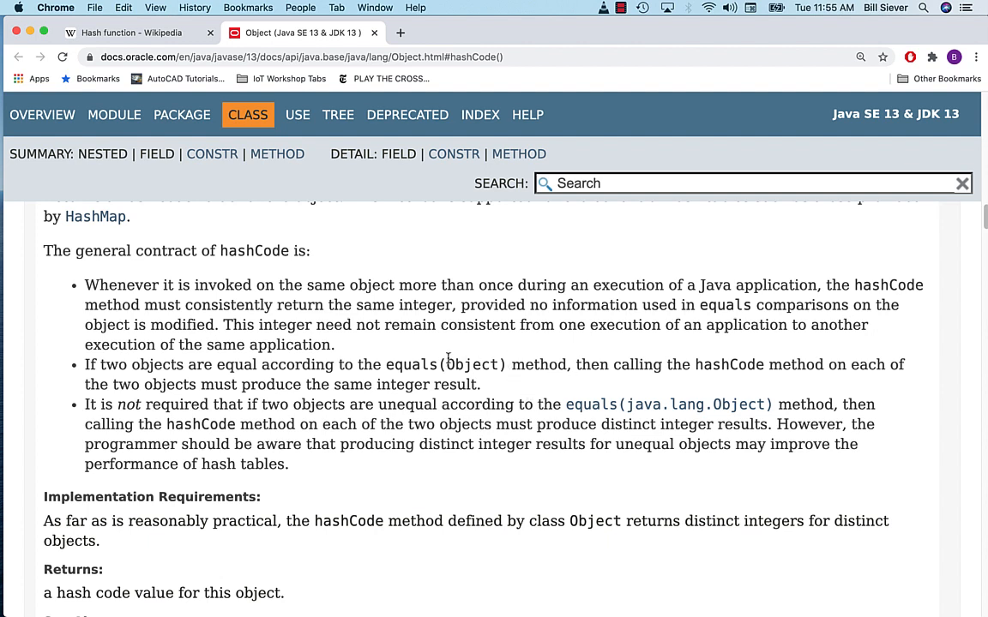
{"action": "mouse_move", "coordinate": [410, 384]}
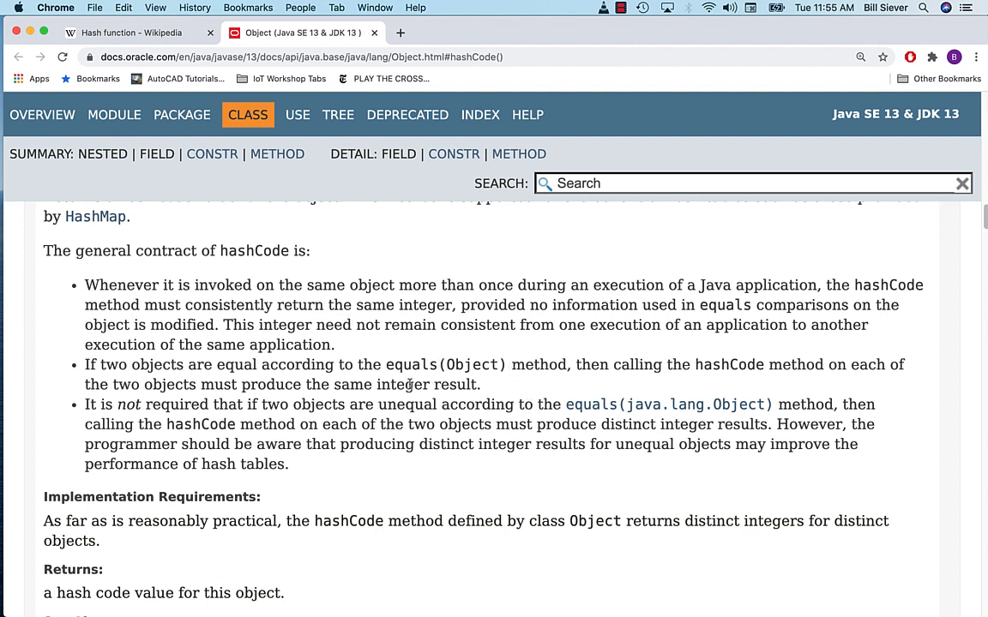
{"action": "mouse_move", "coordinate": [324, 372]}
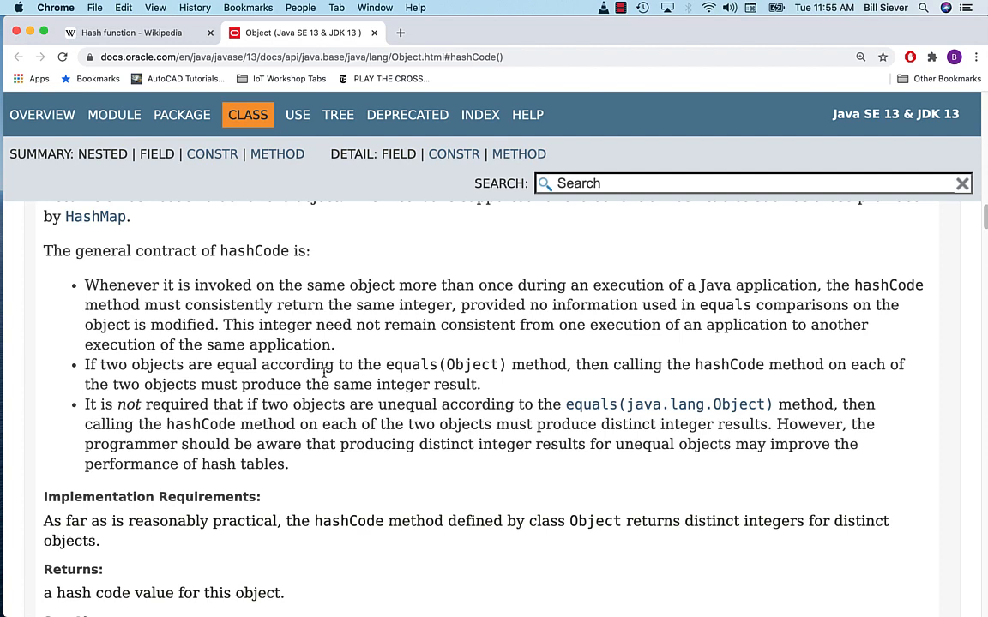
{"action": "left_click_drag", "start_coordinate": [84, 365], "coordinate": [480, 385]}
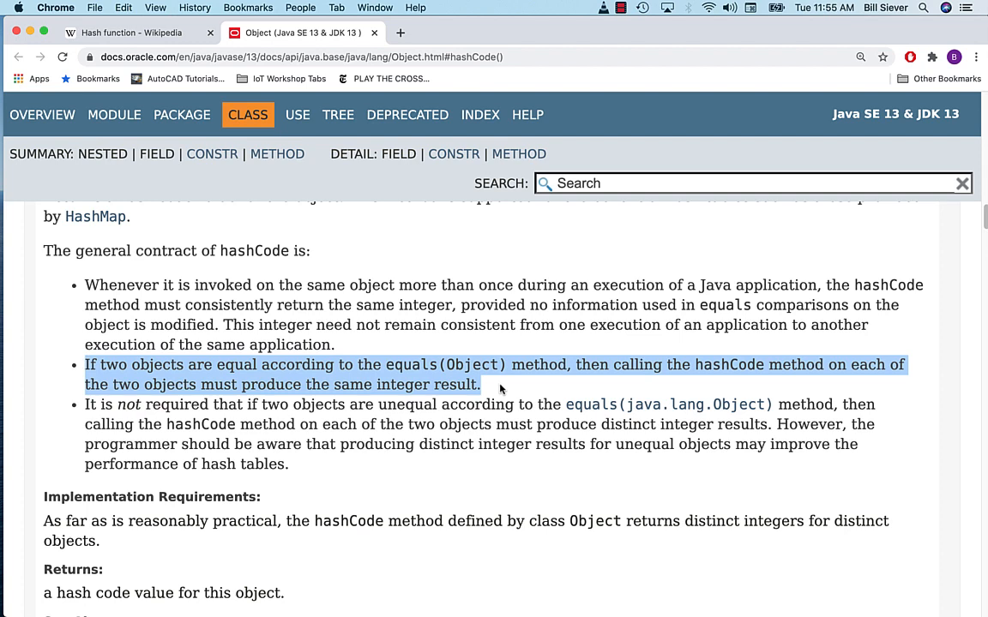
{"action": "left_click", "coordinate": [493, 395]}
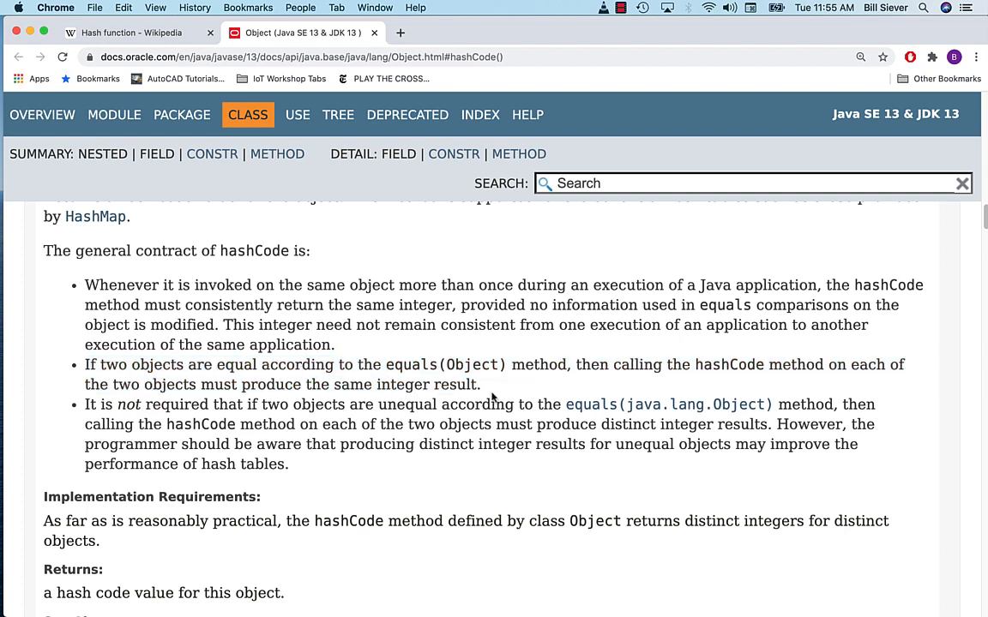
{"action": "scroll", "scroll_direction": "down", "scroll_amount": 3}
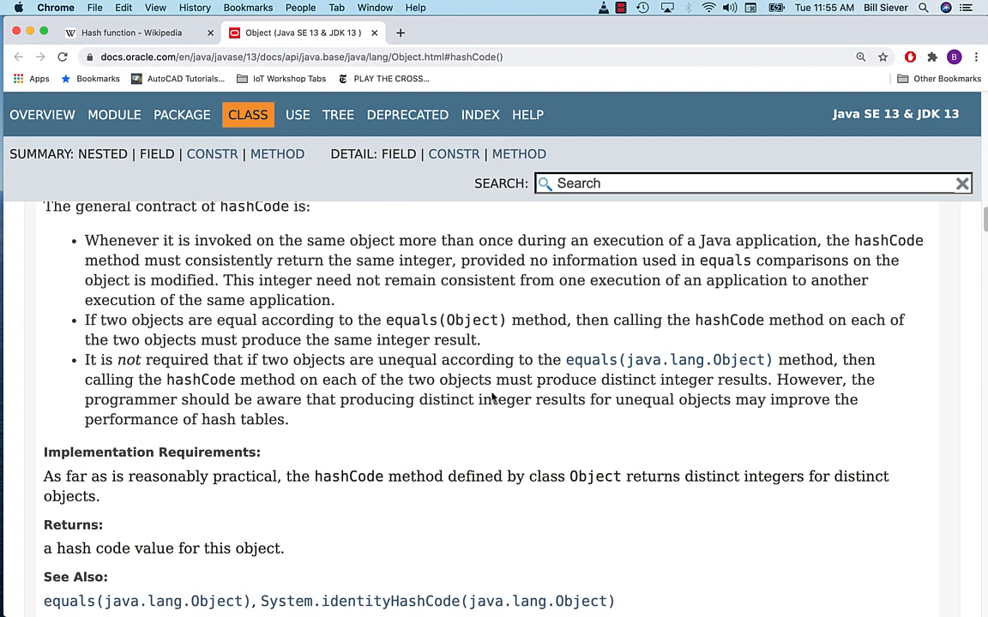
{"action": "scroll", "scroll_direction": "down", "scroll_amount": 3}
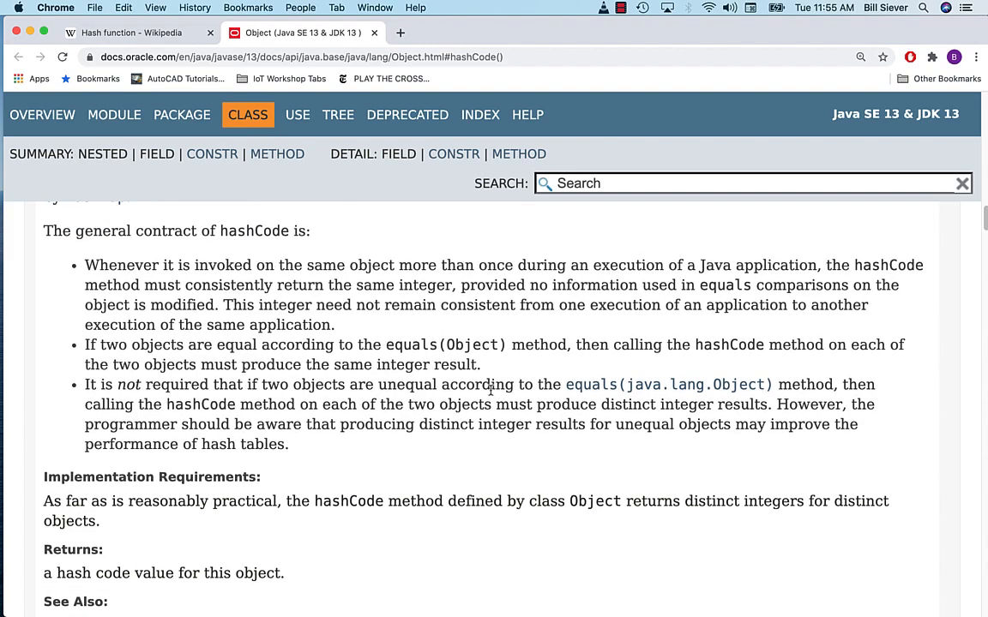